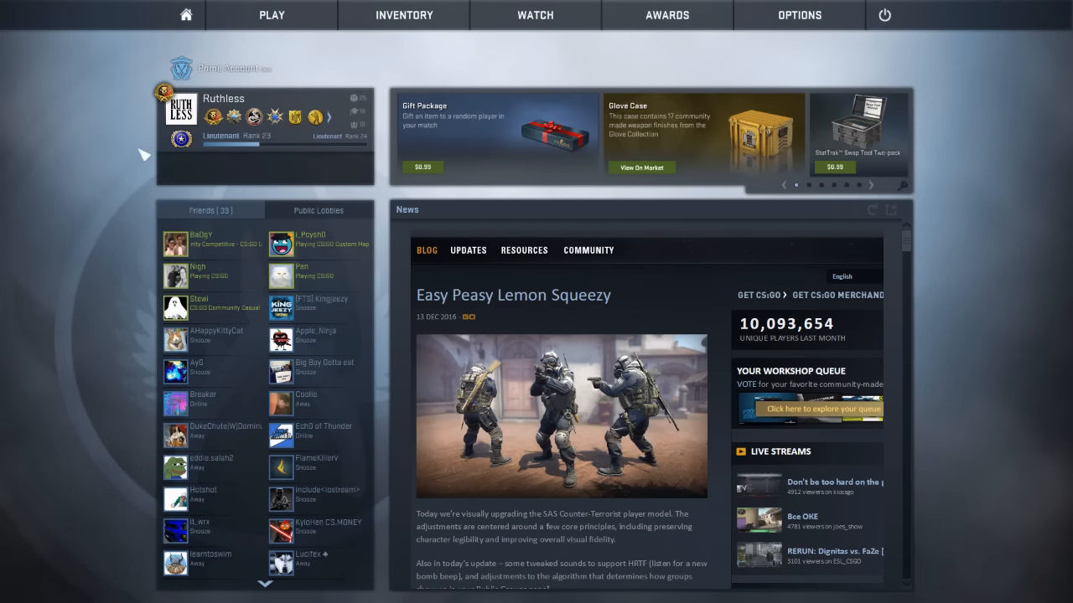
mouse_move(8, 137)
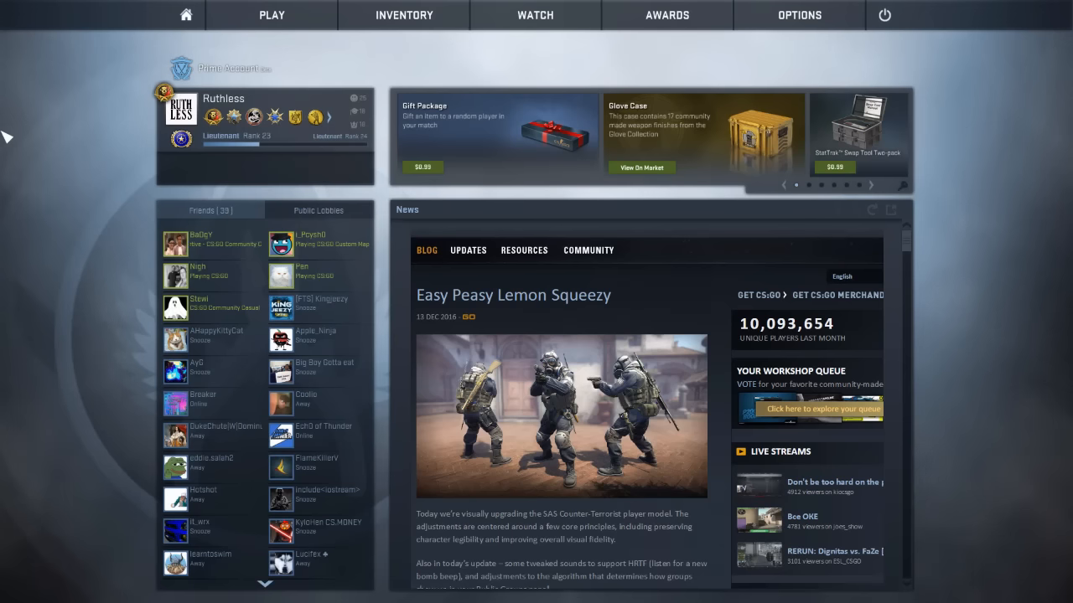